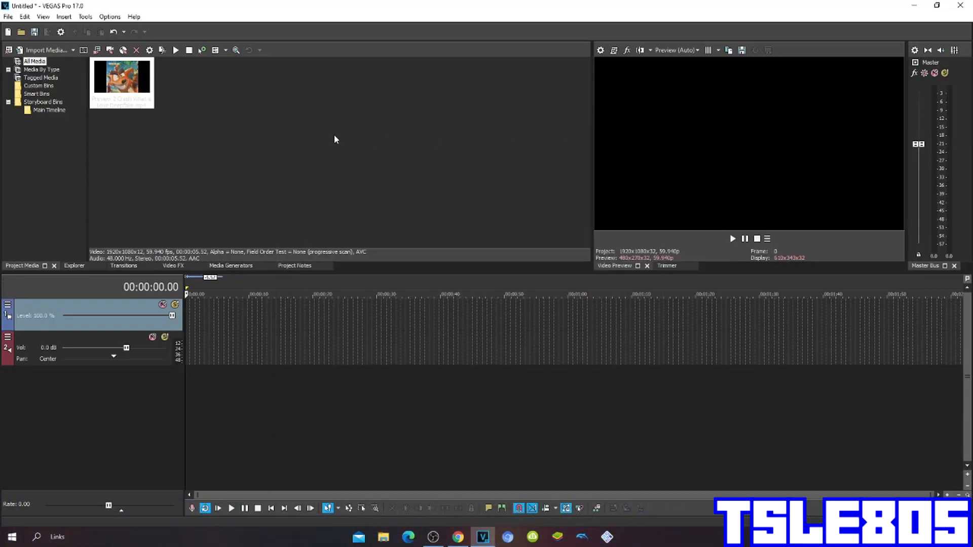
{"action": "mouse_move", "coordinate": [333, 131]}
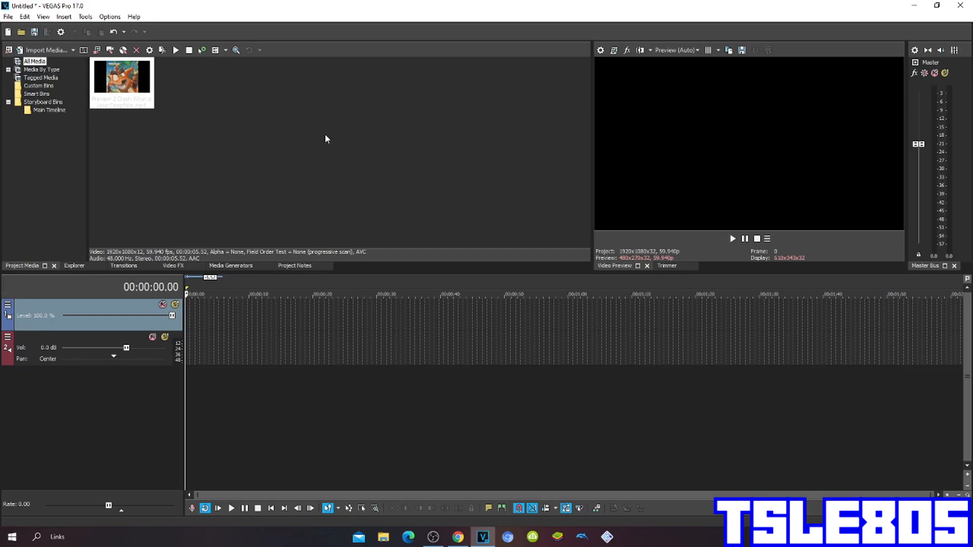
{"action": "mouse_move", "coordinate": [280, 240]}
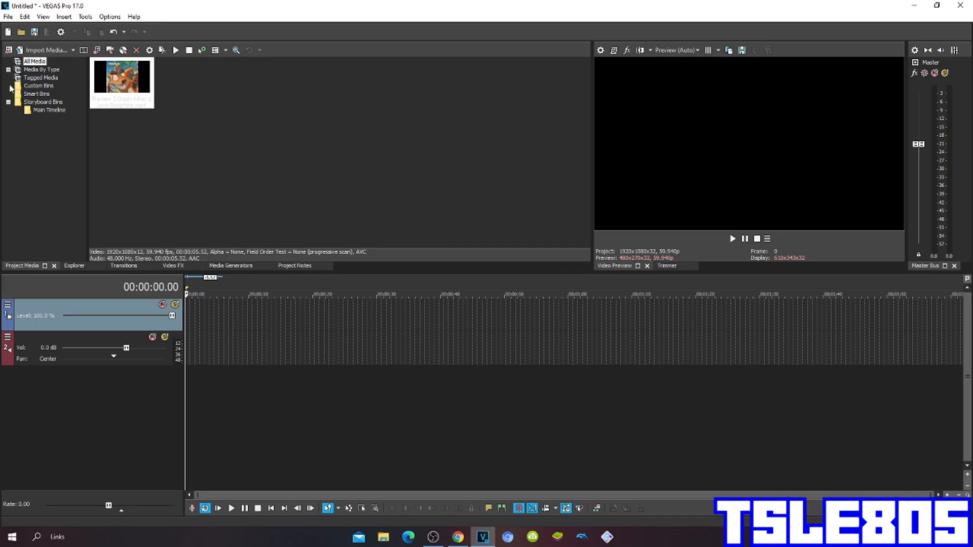
{"action": "mouse_move", "coordinate": [389, 157]}
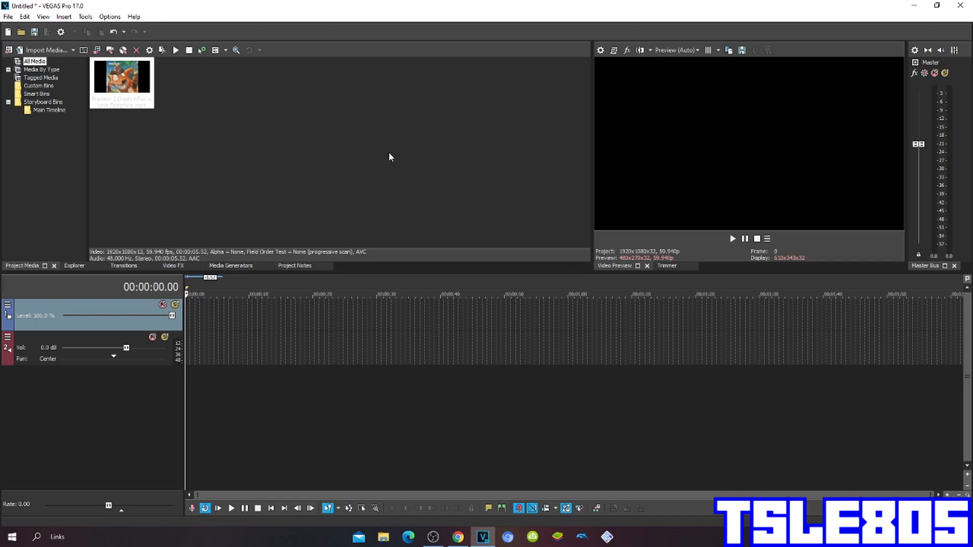
{"action": "mouse_move", "coordinate": [95, 111]}
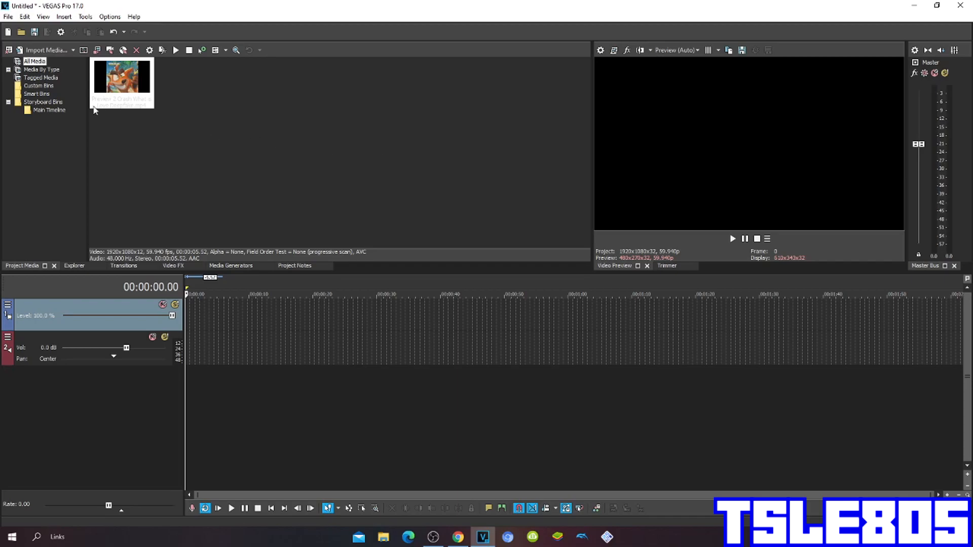
Step: Select the imported Crash clip in the Project Media list
{"action": "left_click", "coordinate": [121, 82]}
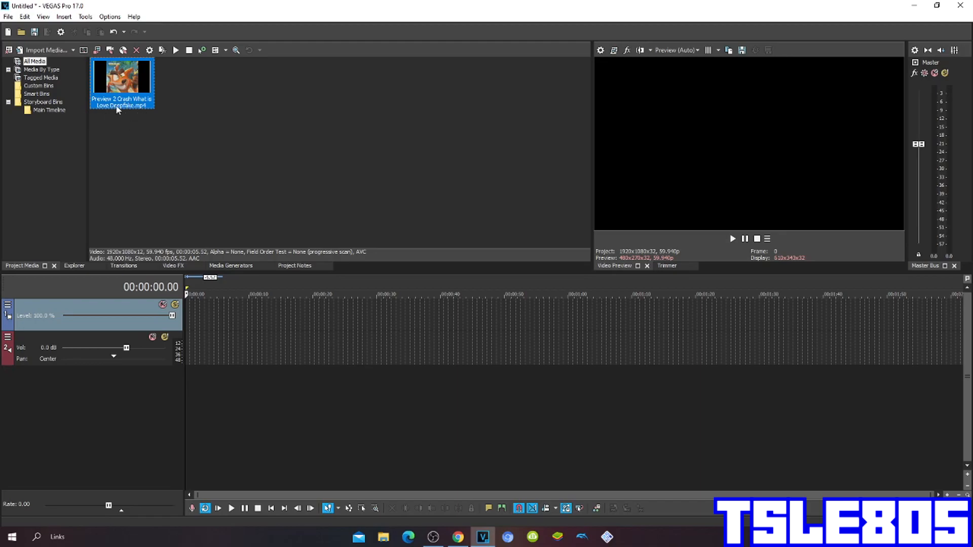
{"action": "mouse_move", "coordinate": [132, 109]}
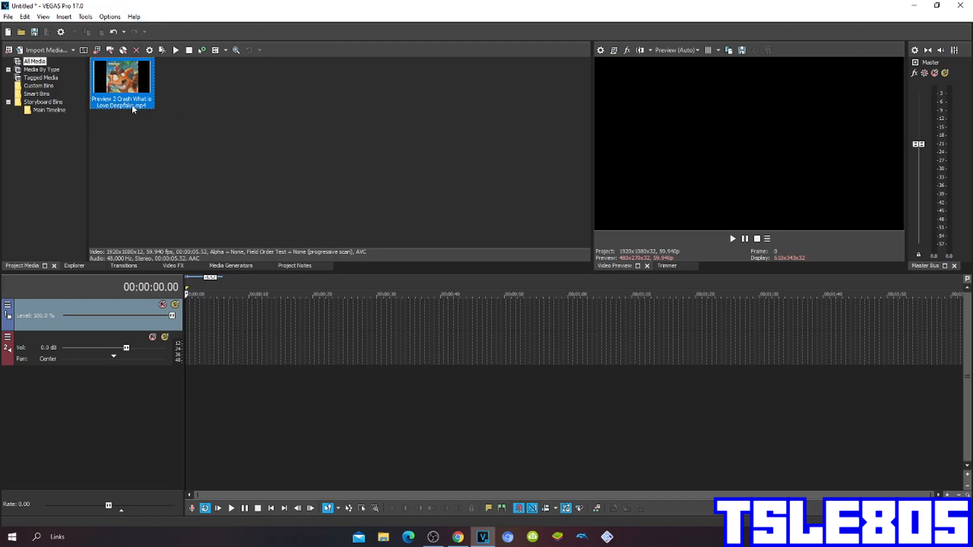
{"action": "mouse_move", "coordinate": [153, 106]}
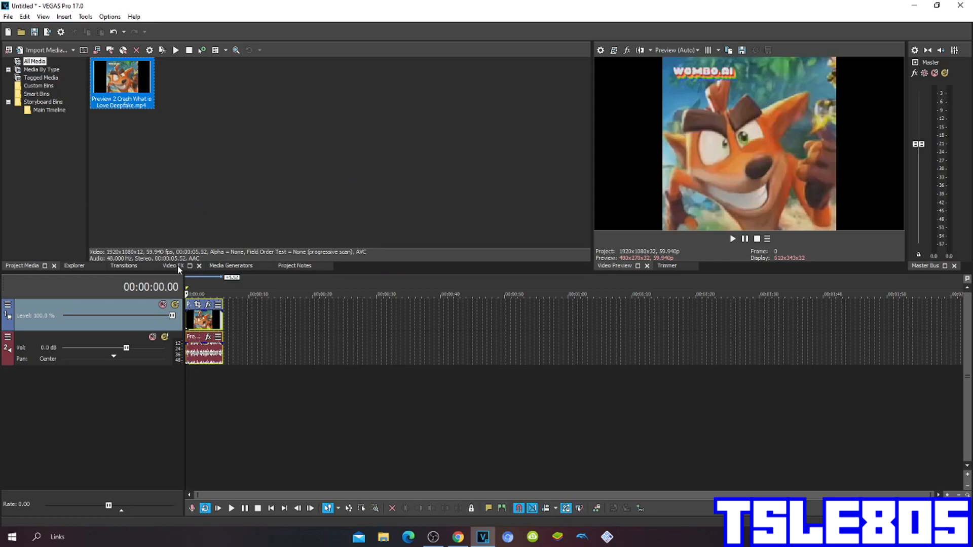
Step: Browse the Video FX plug-in list until Gradient Map is in view
{"action": "left_click", "coordinate": [169, 265]}
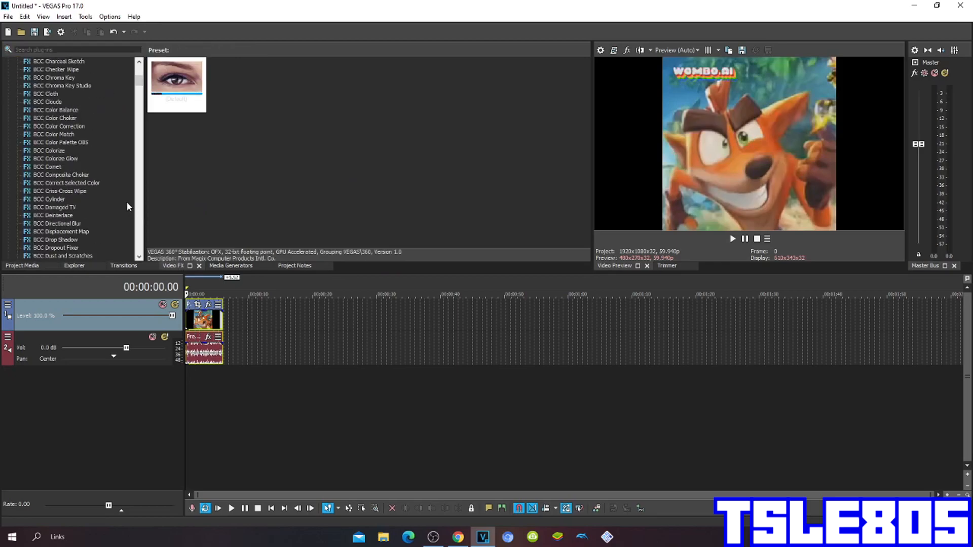
{"action": "scroll", "scroll_direction": "down", "scroll_amount": 3}
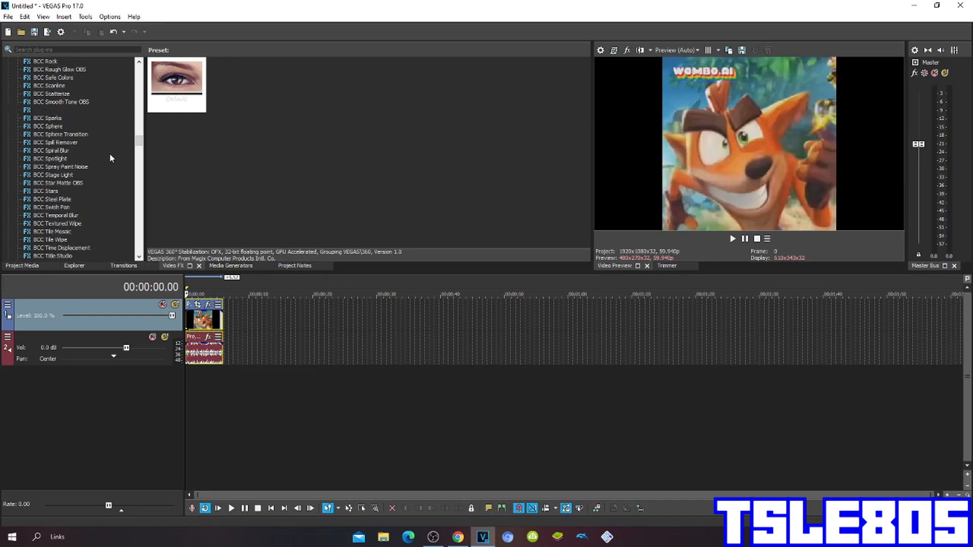
{"action": "scroll", "scroll_direction": "up", "scroll_amount": 3}
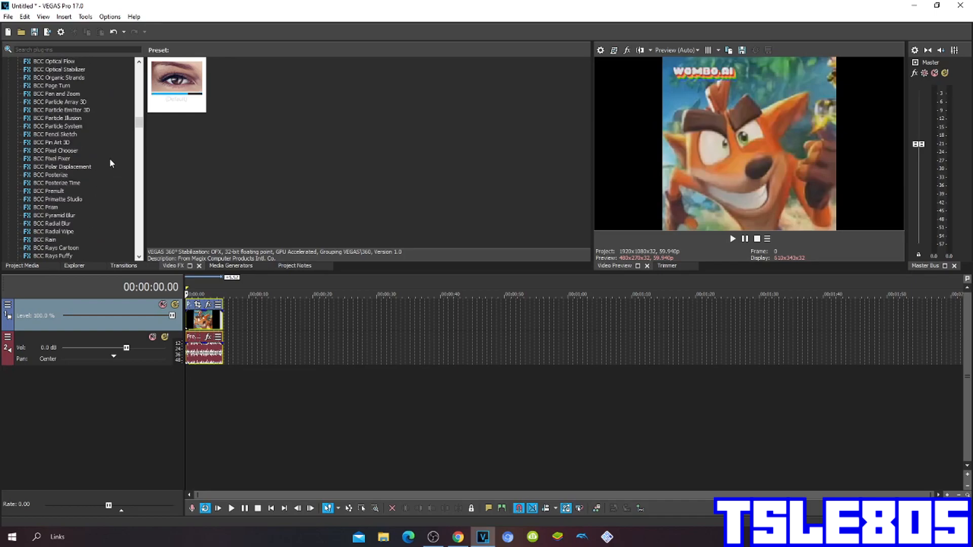
{"action": "scroll", "scroll_direction": "up", "scroll_amount": 3}
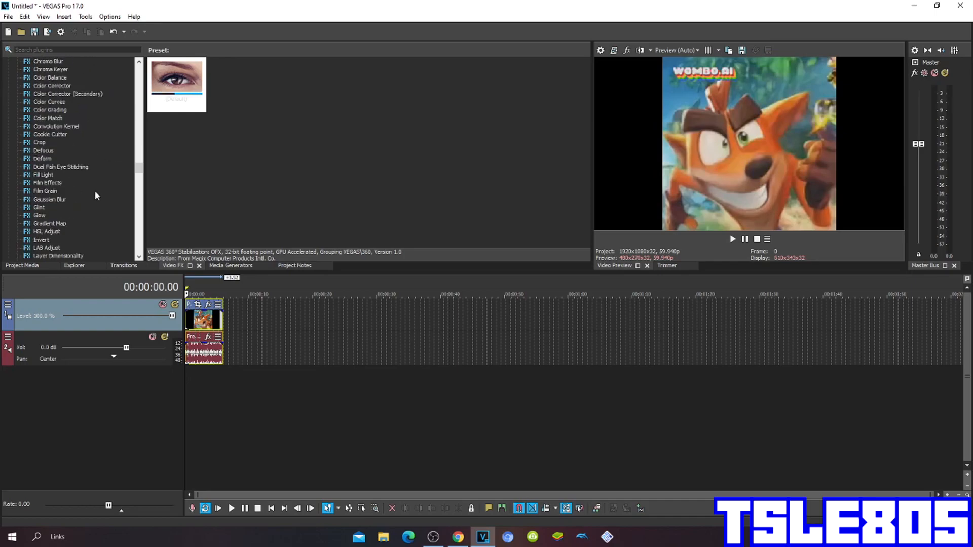
Step: Apply the red 'g major 54' Gradient Map preset to the video event
{"action": "left_click", "coordinate": [49, 223]}
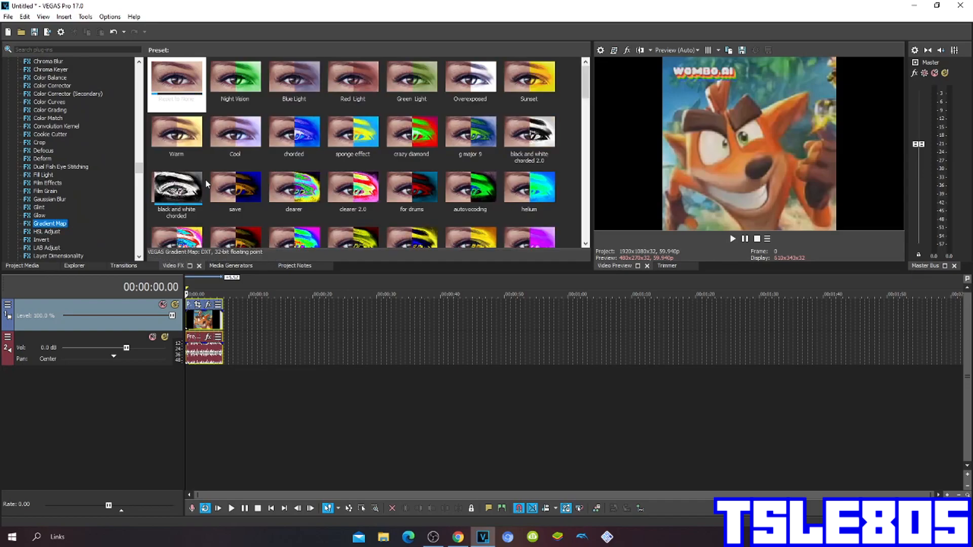
{"action": "scroll", "scroll_direction": "down", "scroll_amount": 3}
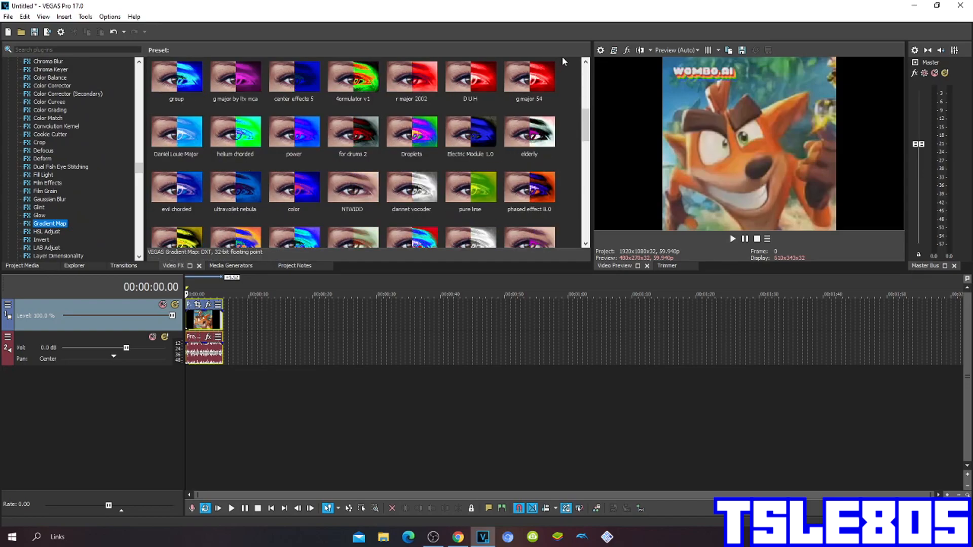
{"action": "left_click", "coordinate": [529, 78]}
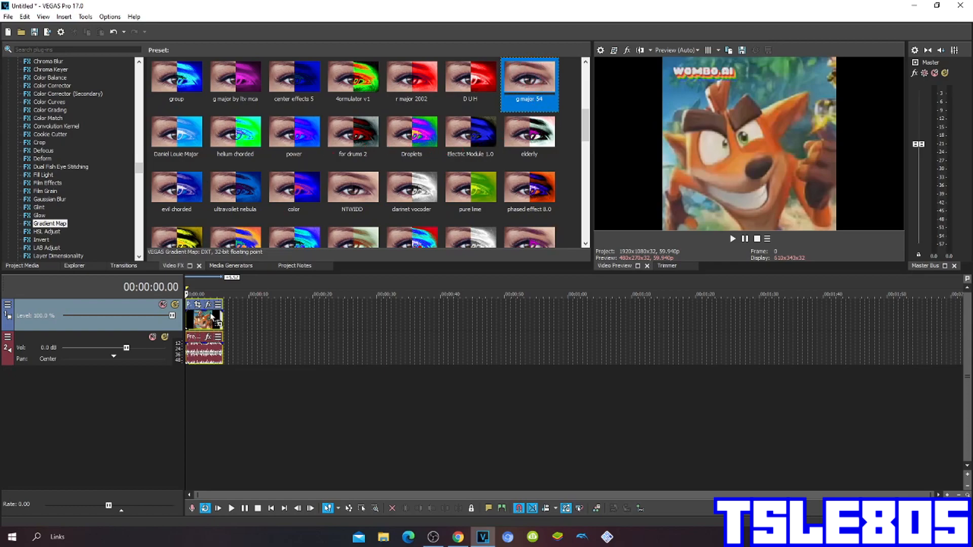
{"action": "double_click", "coordinate": [529, 76]}
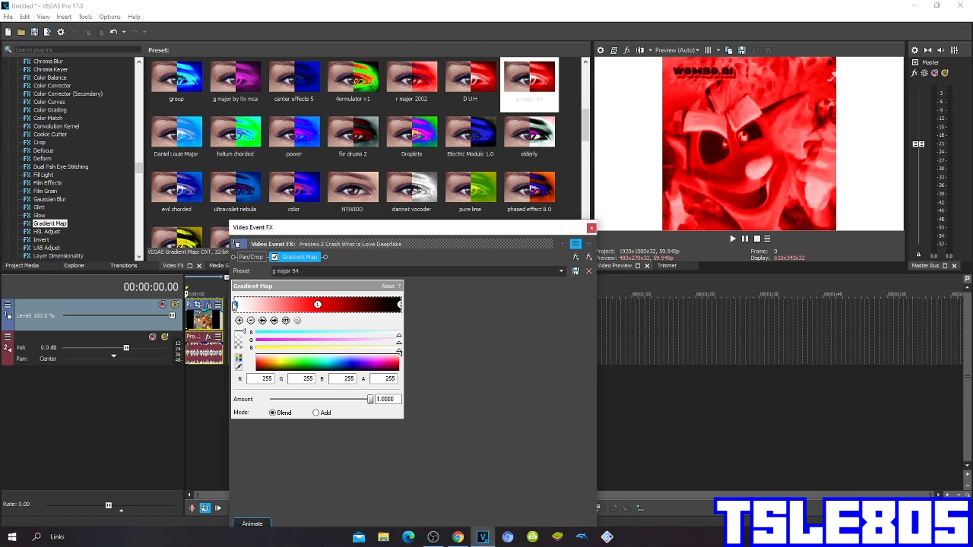
{"action": "mouse_move", "coordinate": [252, 413]}
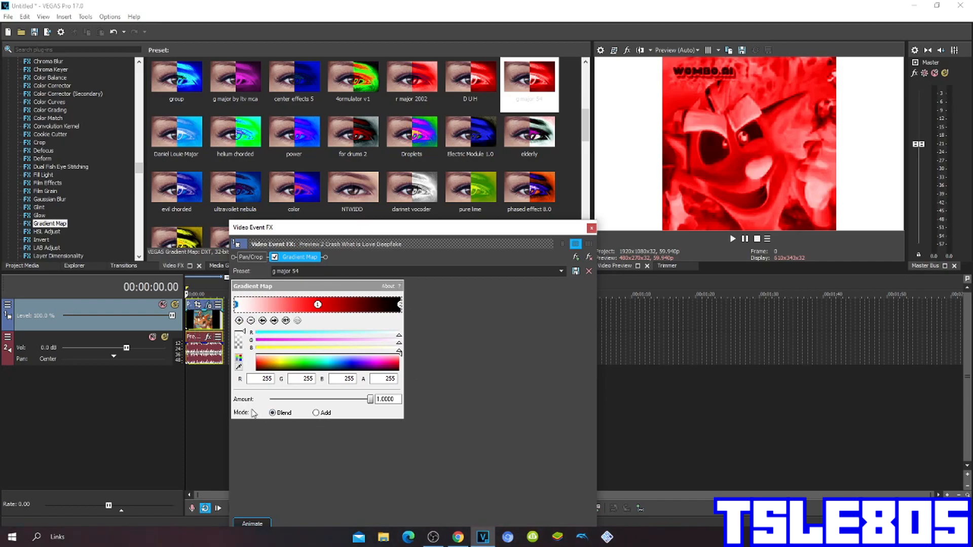
{"action": "mouse_move", "coordinate": [251, 331]}
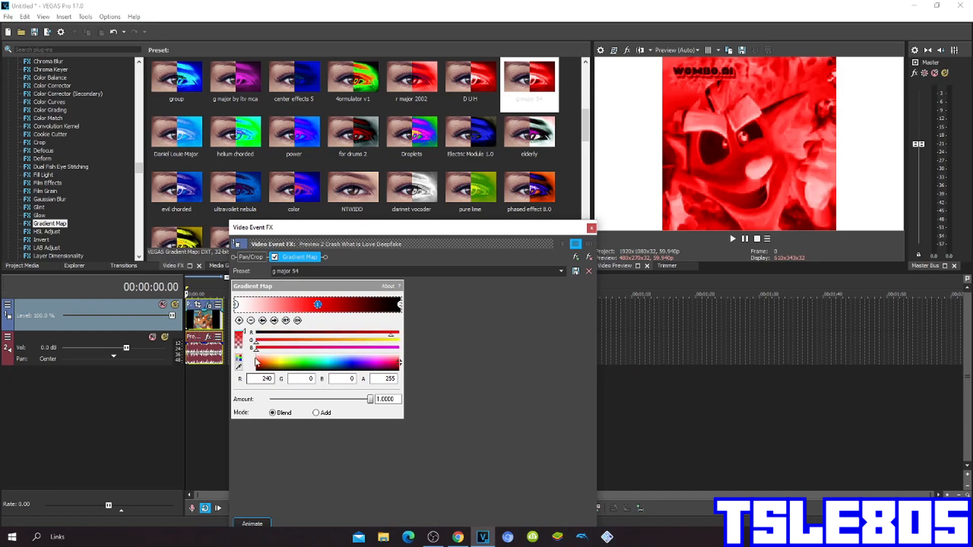
{"action": "mouse_move", "coordinate": [245, 310]}
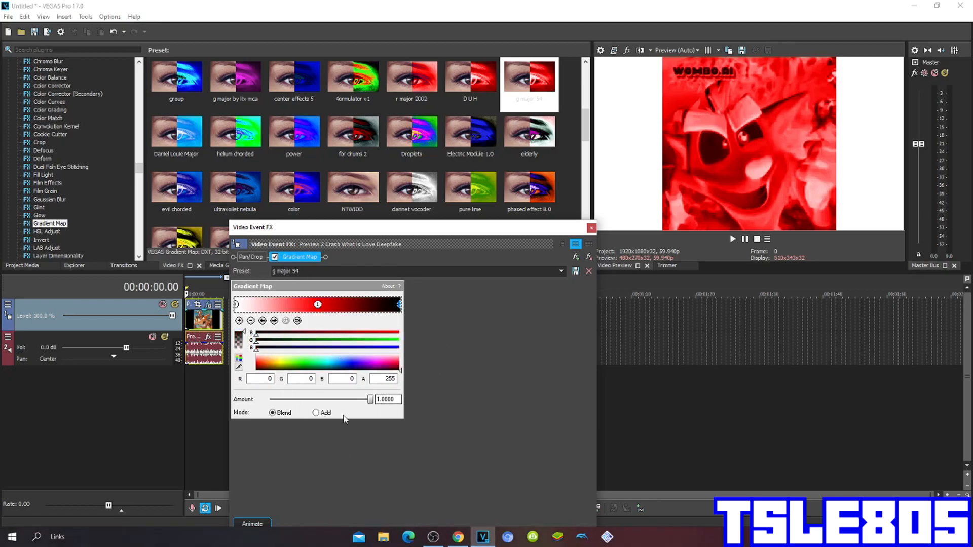
Step: Close the Video Event FX window, keeping the red-to-black gradient
{"action": "left_click", "coordinate": [591, 228]}
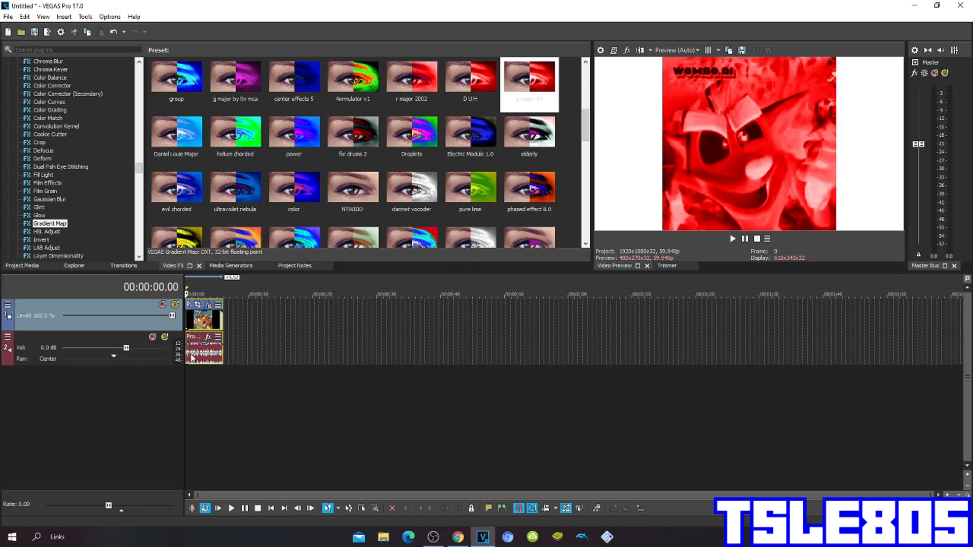
Step: Set the audio event to élastique with a higher pitch change in its Properties
{"action": "left_click", "coordinate": [231, 507]}
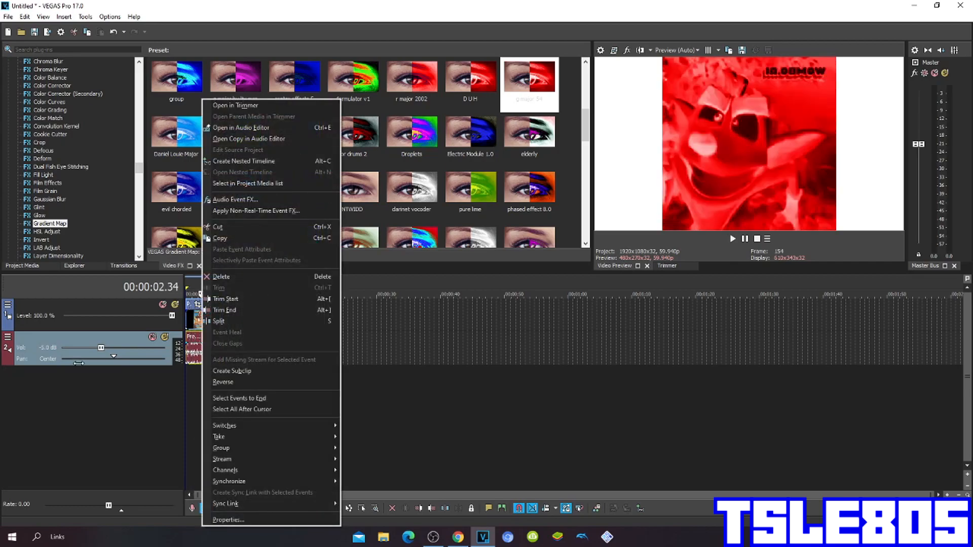
{"action": "left_click", "coordinate": [228, 519]}
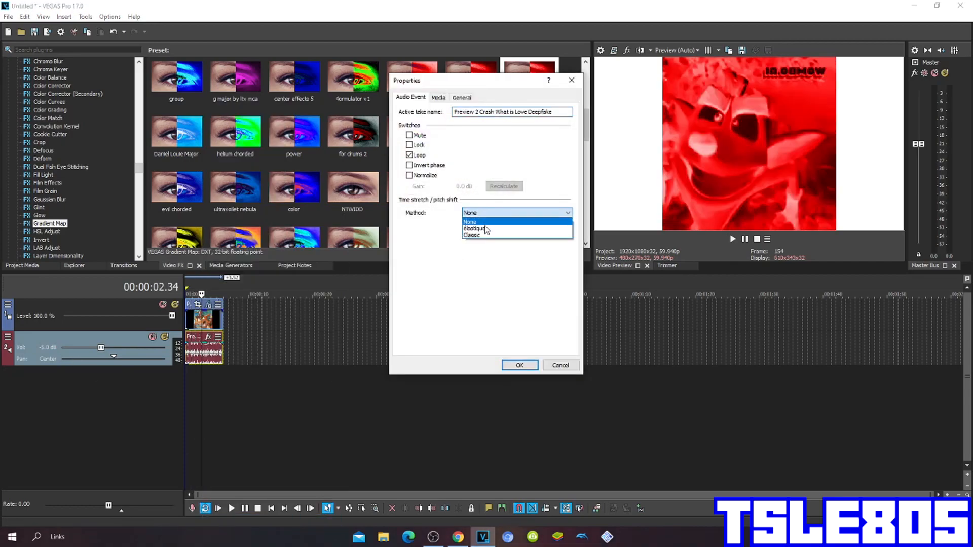
{"action": "left_click", "coordinate": [474, 228]}
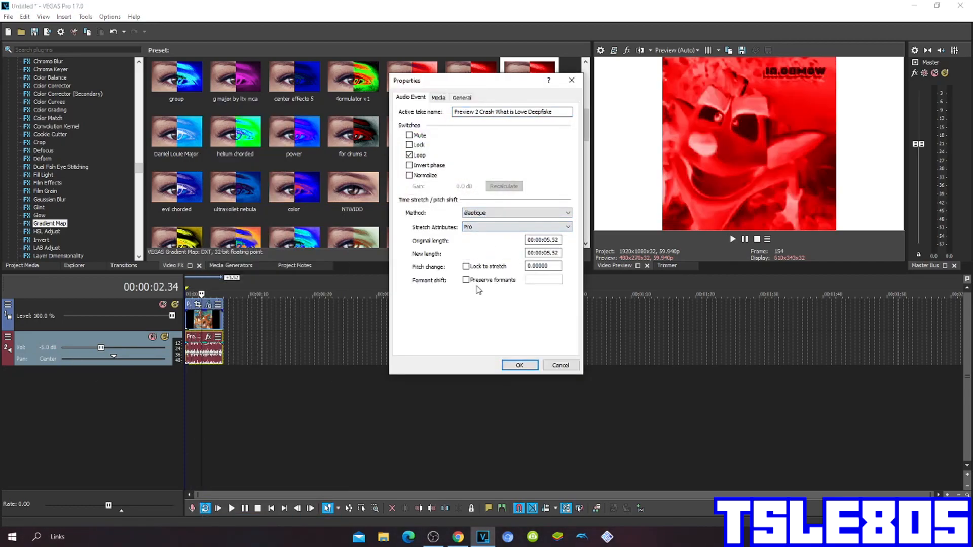
{"action": "left_click", "coordinate": [559, 365]}
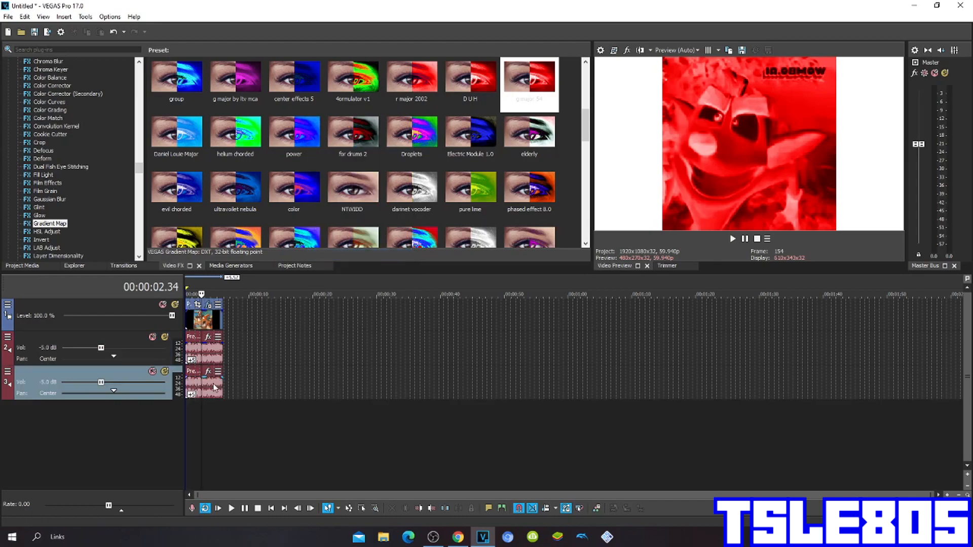
Step: Duplicate the audio track and confirm the pitch shift on the copy
{"action": "right_click", "coordinate": [212, 386]}
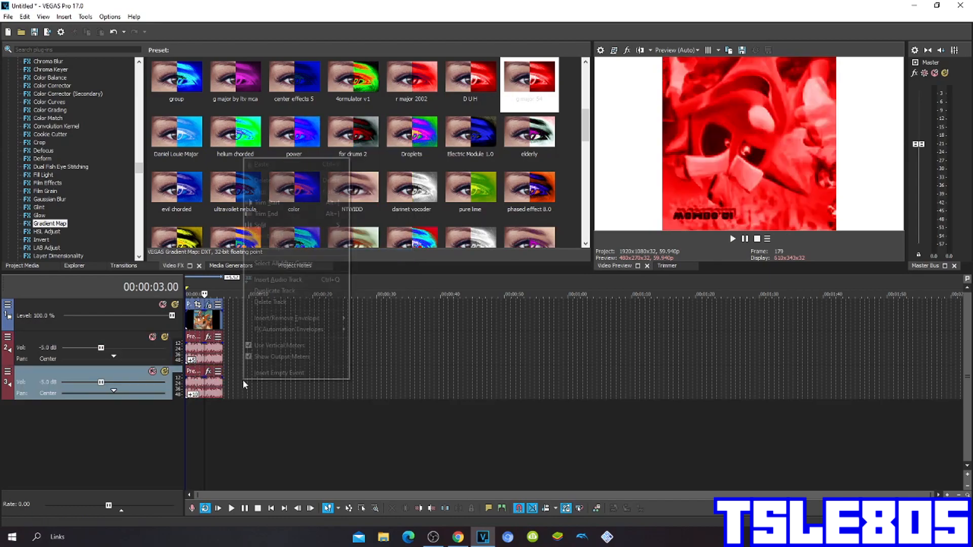
{"action": "left_click", "coordinate": [275, 291]}
{"action": "type", "text": "14.19000"}
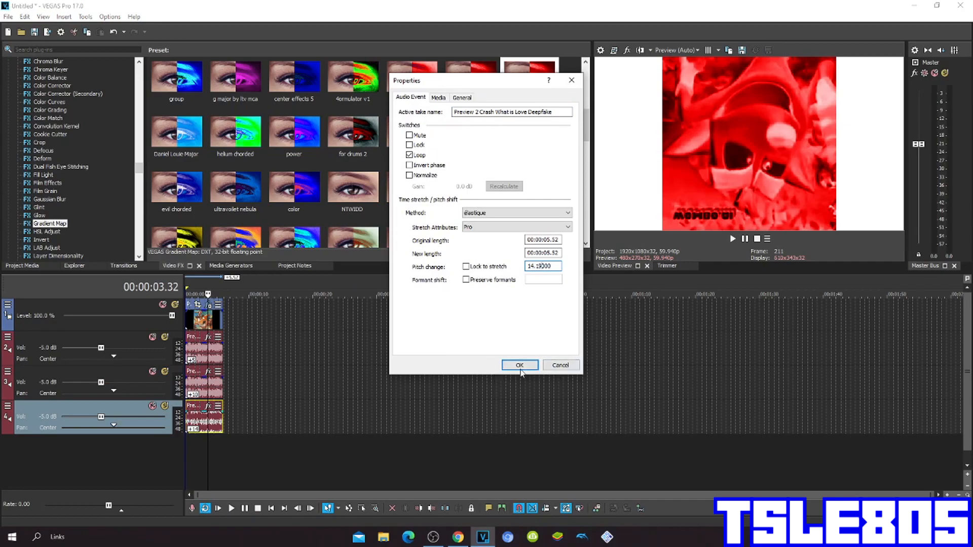
{"action": "left_click", "coordinate": [519, 364]}
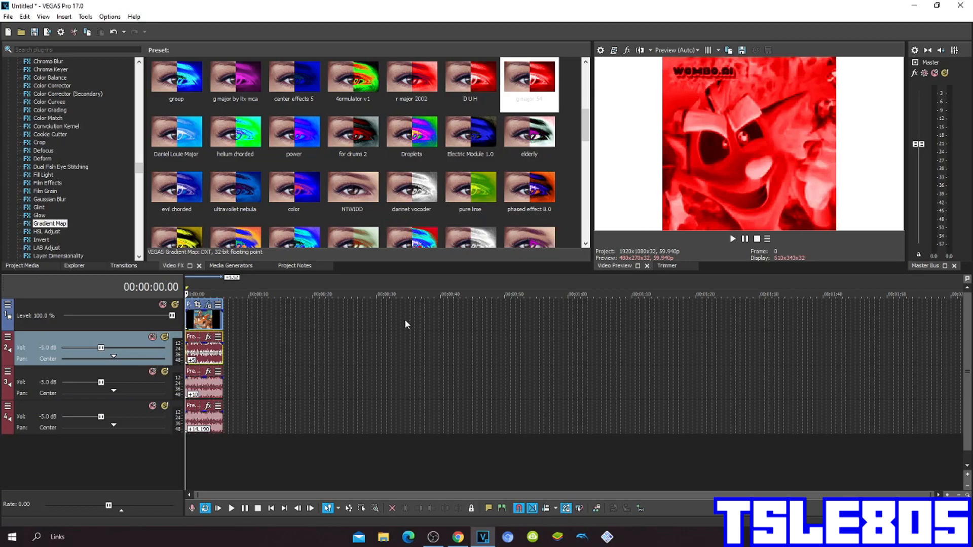
{"action": "mouse_move", "coordinate": [373, 319]}
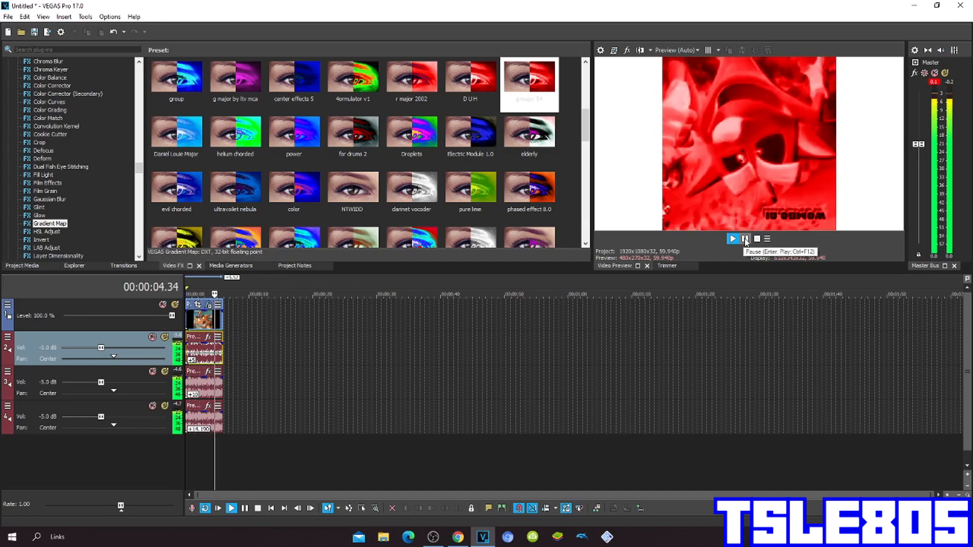
Step: Stop the preview after playback and bring up the OBS screen recorder
{"action": "left_click", "coordinate": [745, 240]}
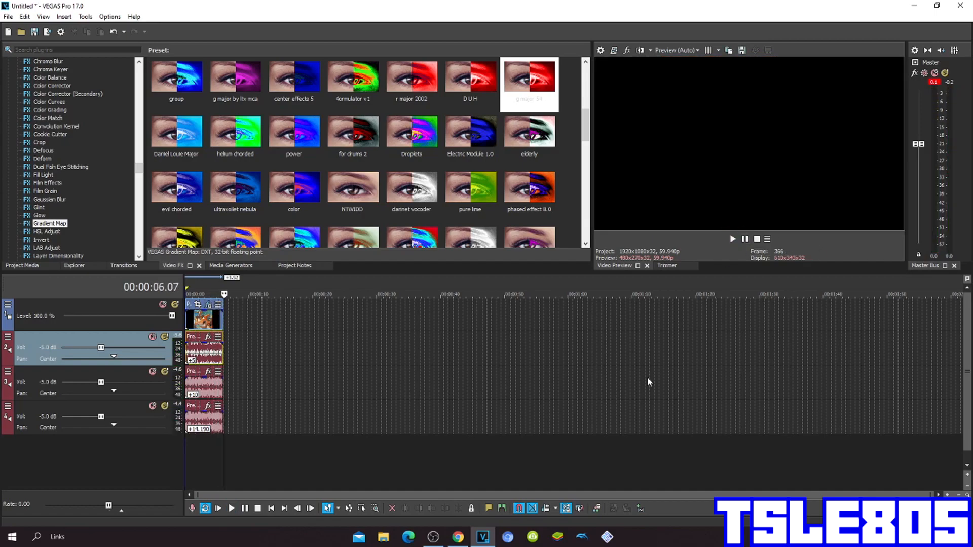
{"action": "mouse_move", "coordinate": [455, 506]}
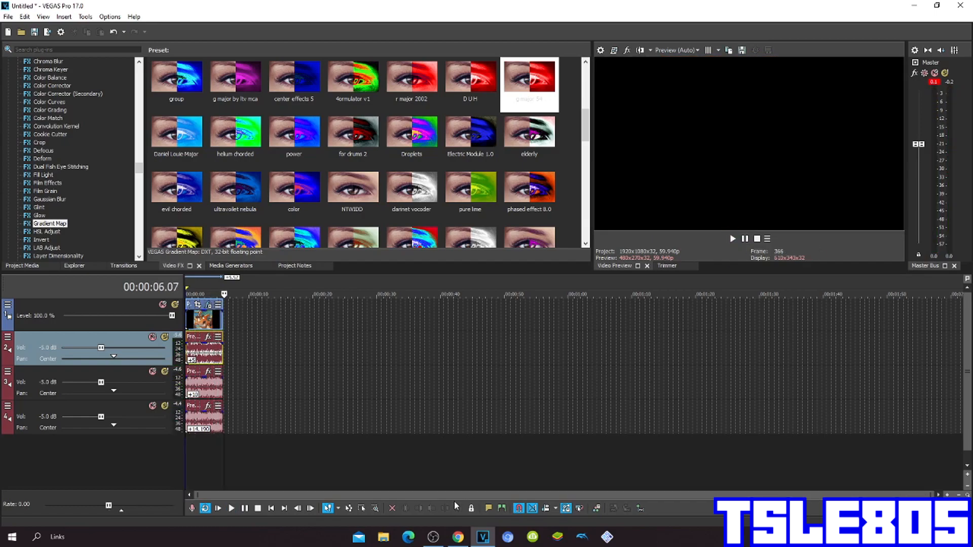
{"action": "mouse_move", "coordinate": [469, 446]}
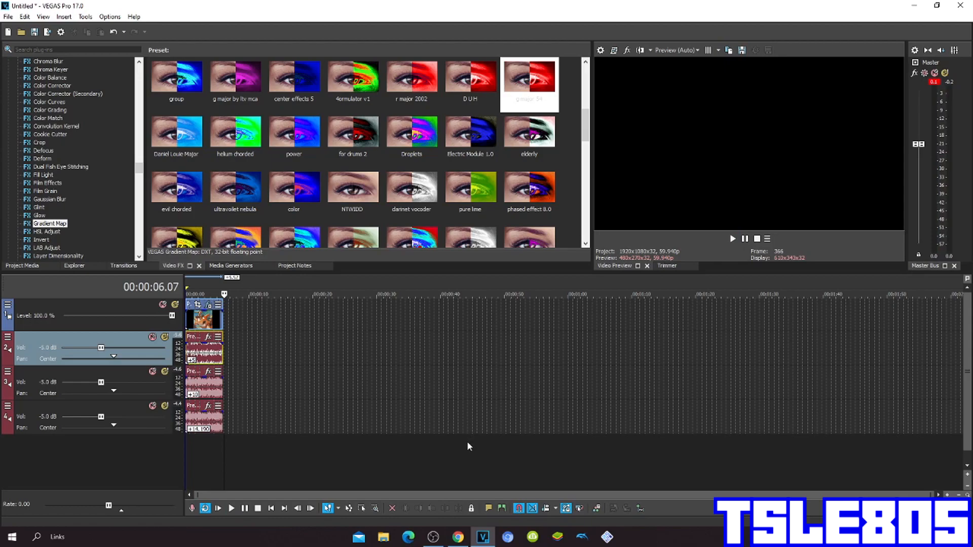
{"action": "left_click", "coordinate": [433, 537]}
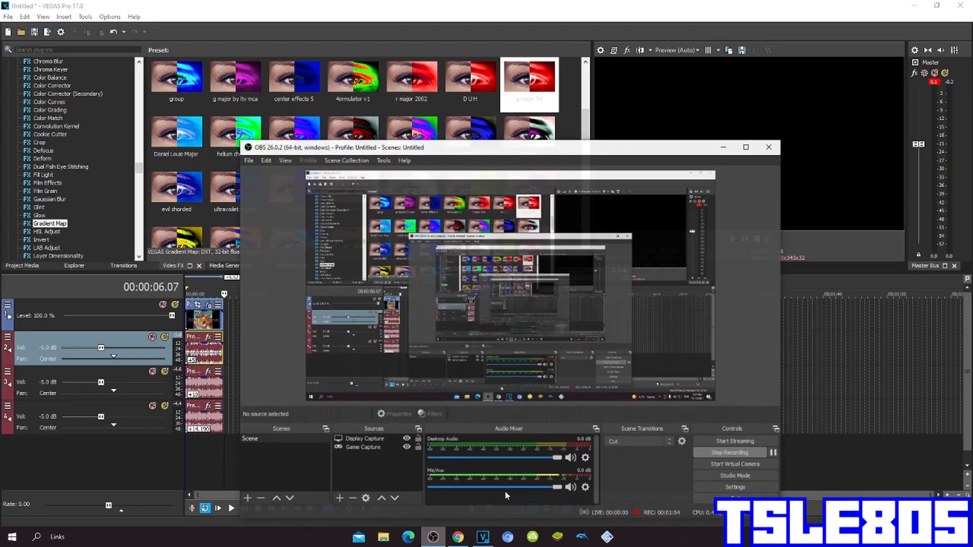